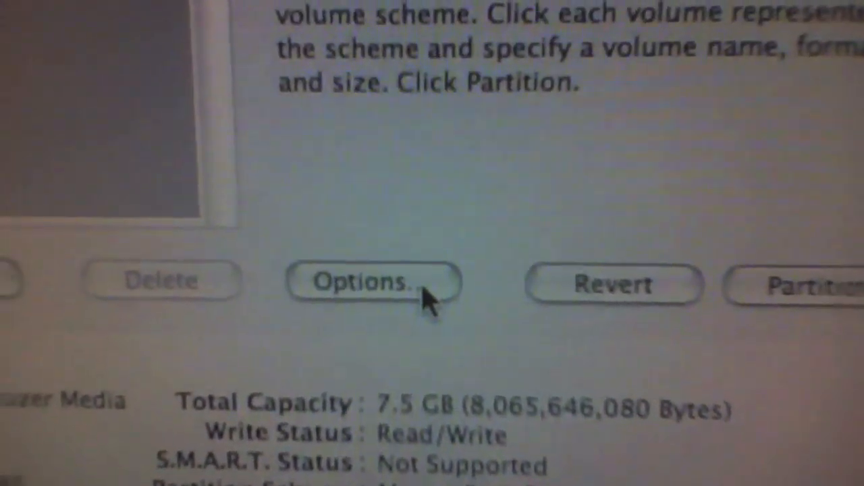
- Open the drive's partition scheme Options to prepare a single Mac OS Extended (Journaled) partition
left_click(358, 282)
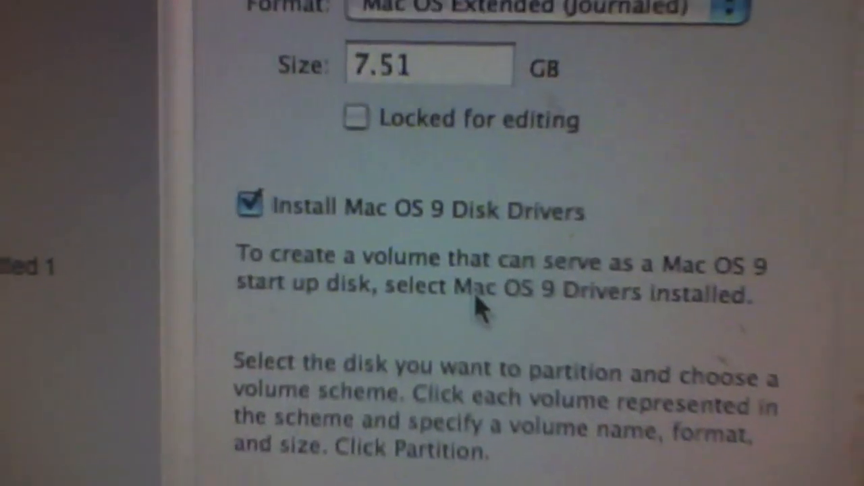
- Create the 7.39 GB Untitled 1 volume and move on to the Restore pane
scroll("down", 3)
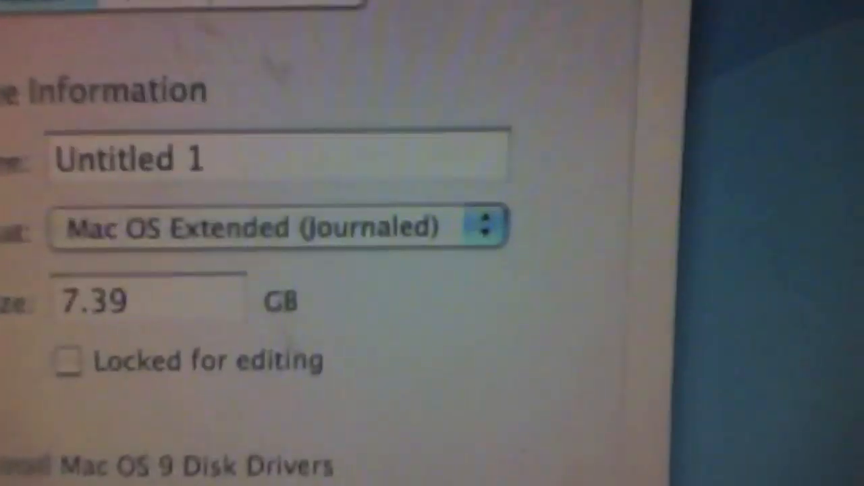
left_click(392, 243)
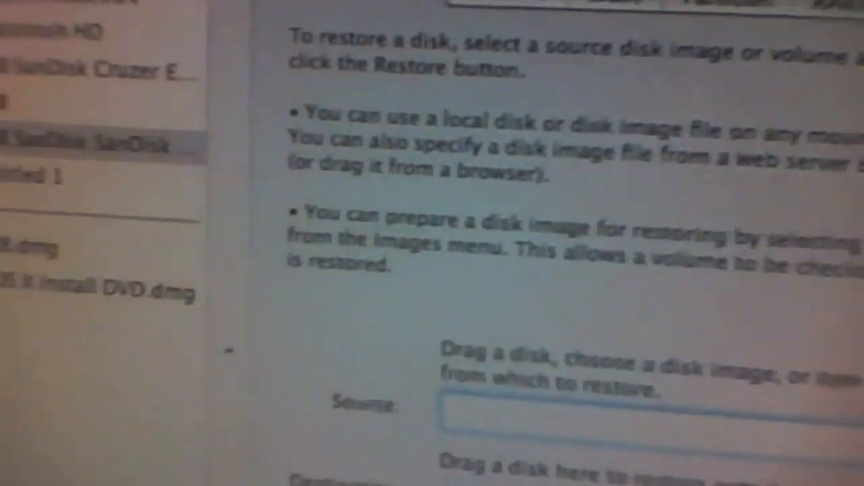
- Place the Mac OS X Install DVD image as the restore source
scroll("down", 3)
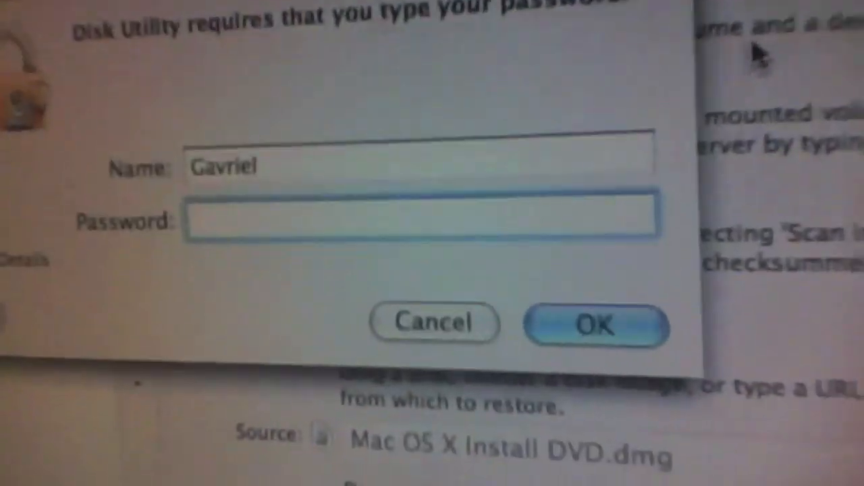
- Enter the administrator password in the authentication prompt
type("•••••")
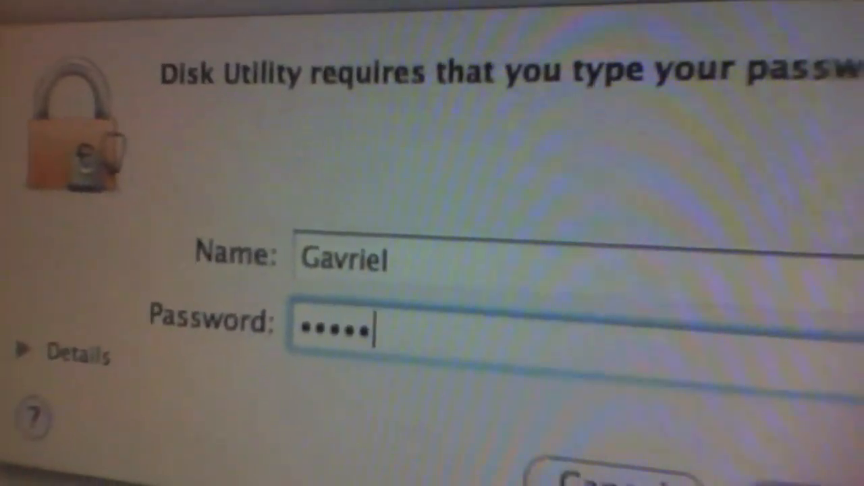